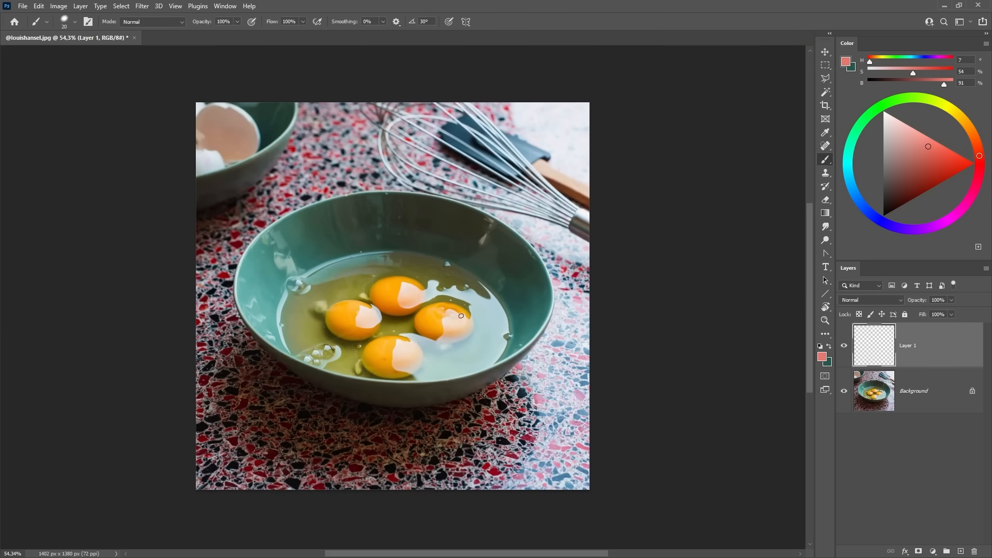
mouse_move(435, 337)
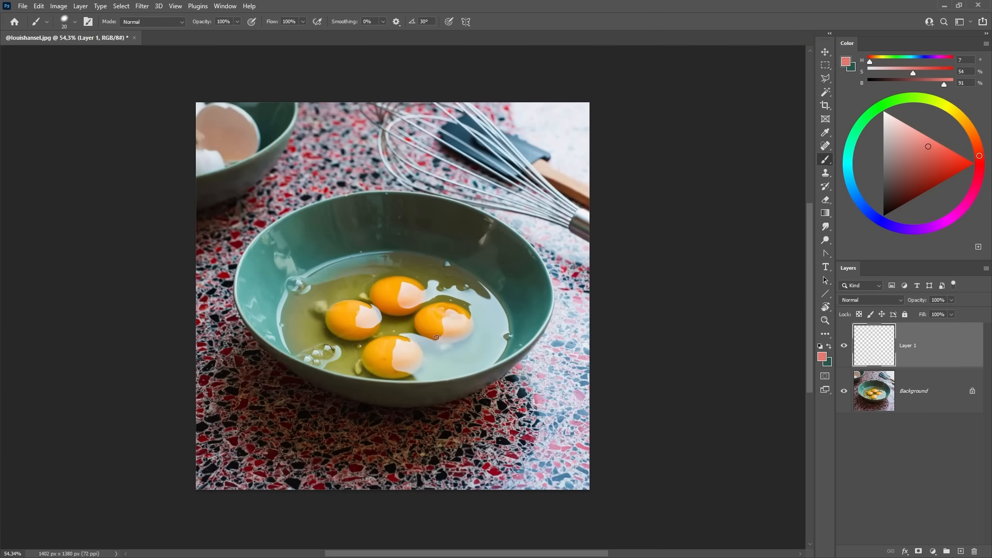
mouse_move(371, 291)
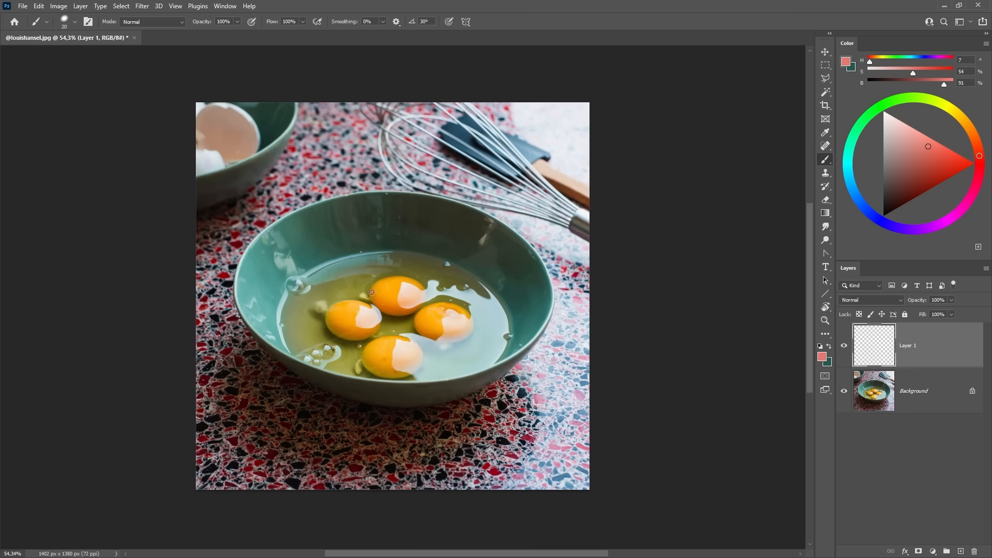
mouse_move(520, 316)
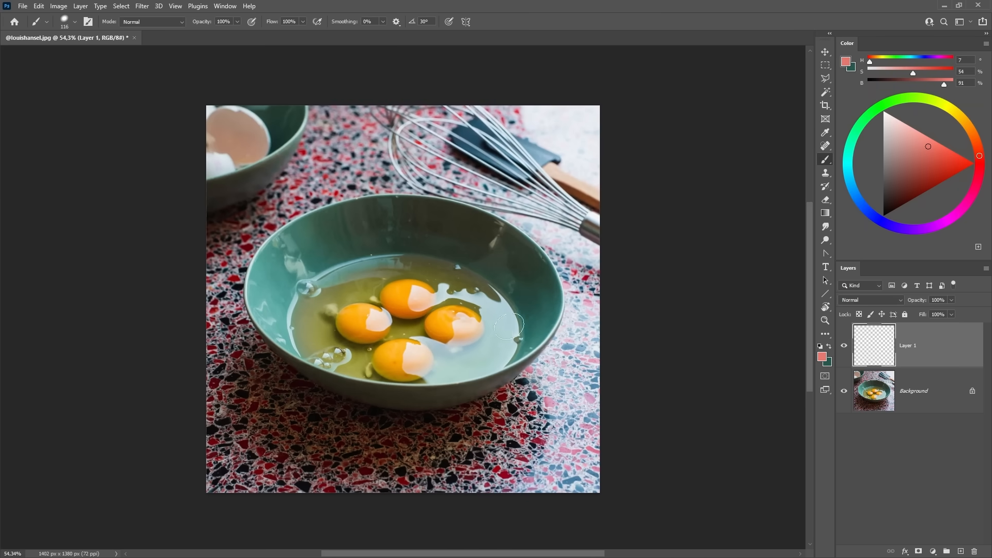
mouse_move(477, 333)
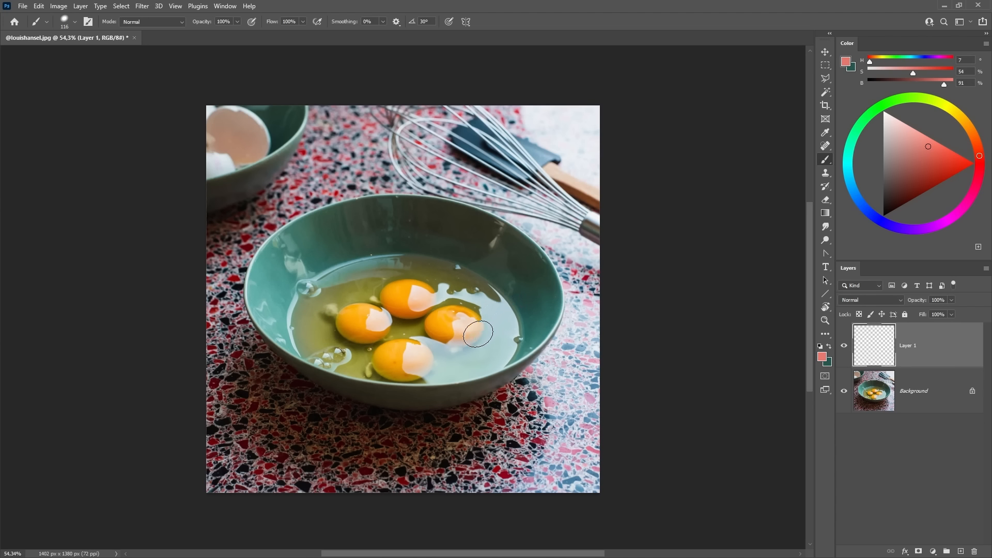
mouse_move(376, 454)
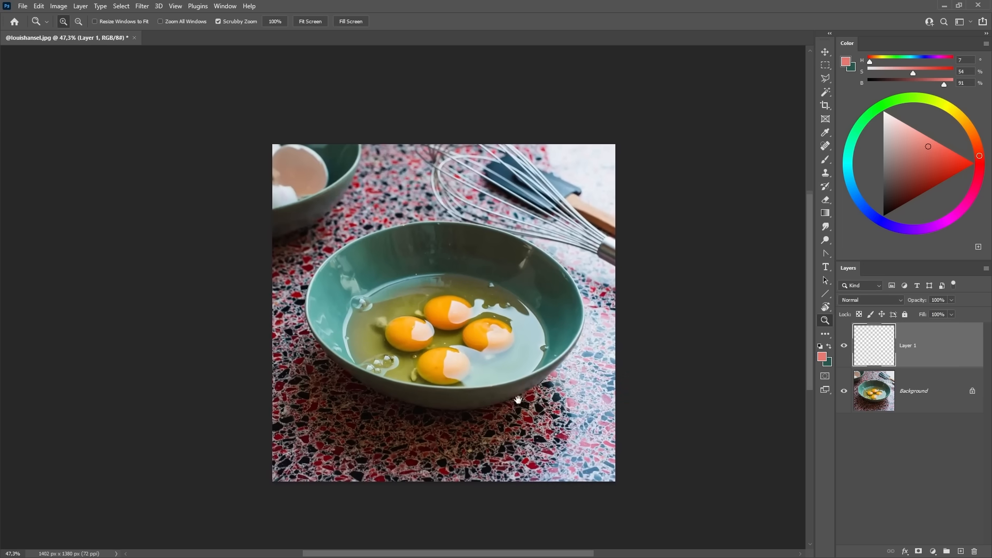
Step: Sketch the bowl's oval outline, rim ellipse and inner-rim curve on the new layer
left_click_drag(518, 399, 515, 385)
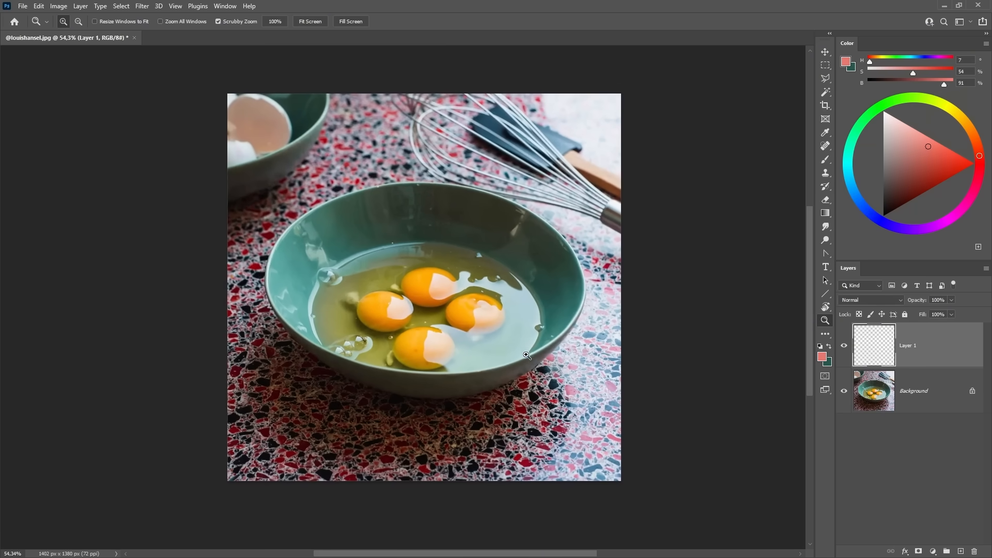
left_click_drag(525, 355, 489, 343)
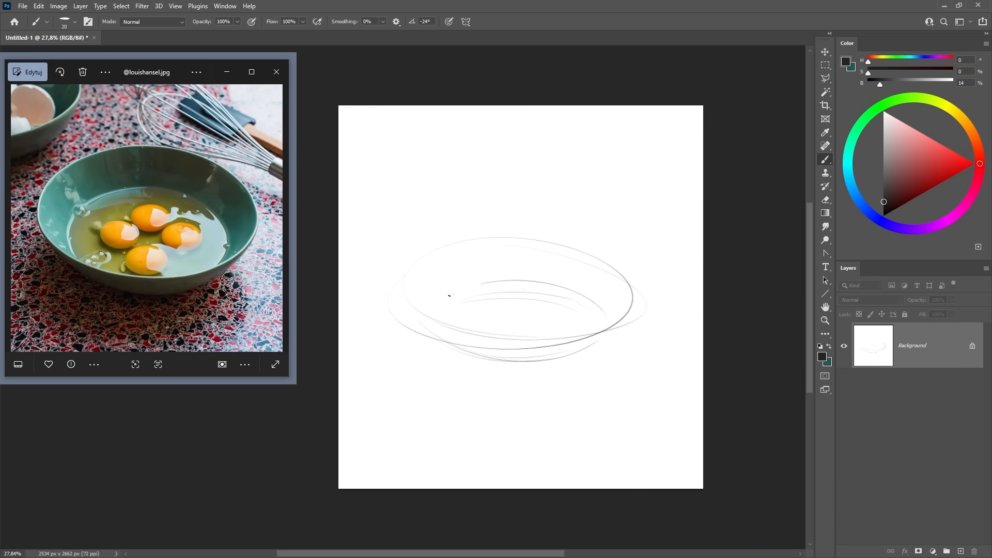
left_click_drag(462, 310, 563, 307)
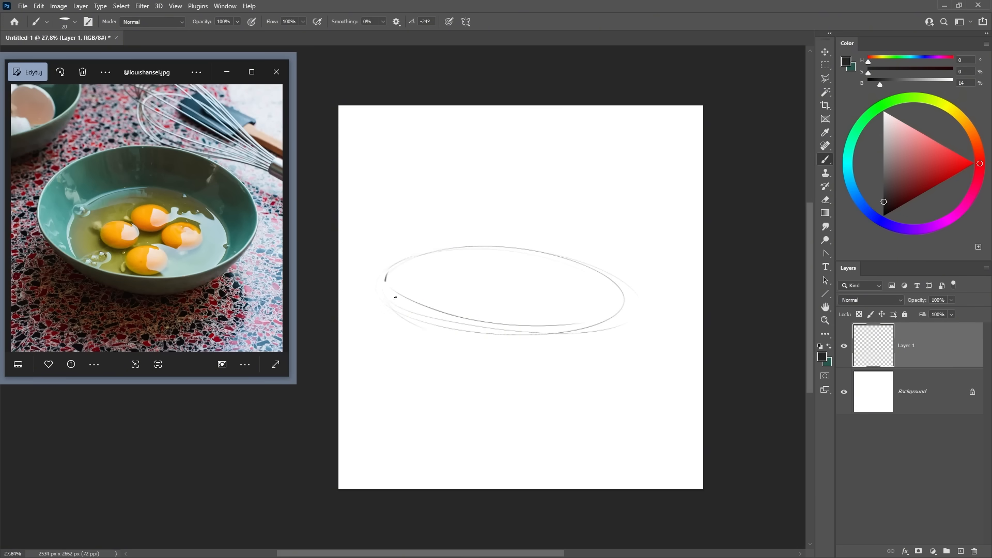
left_click_drag(508, 300, 505, 380)
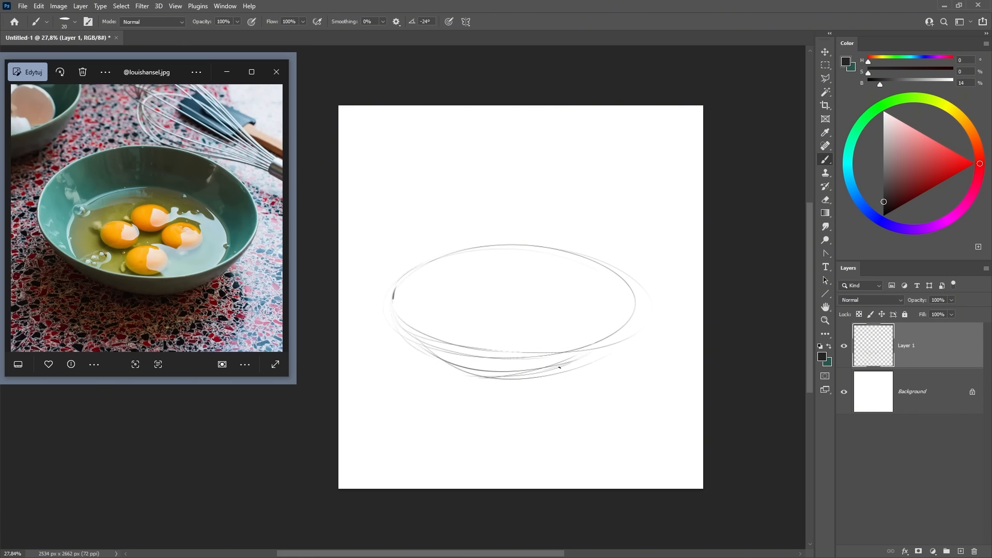
mouse_move(664, 316)
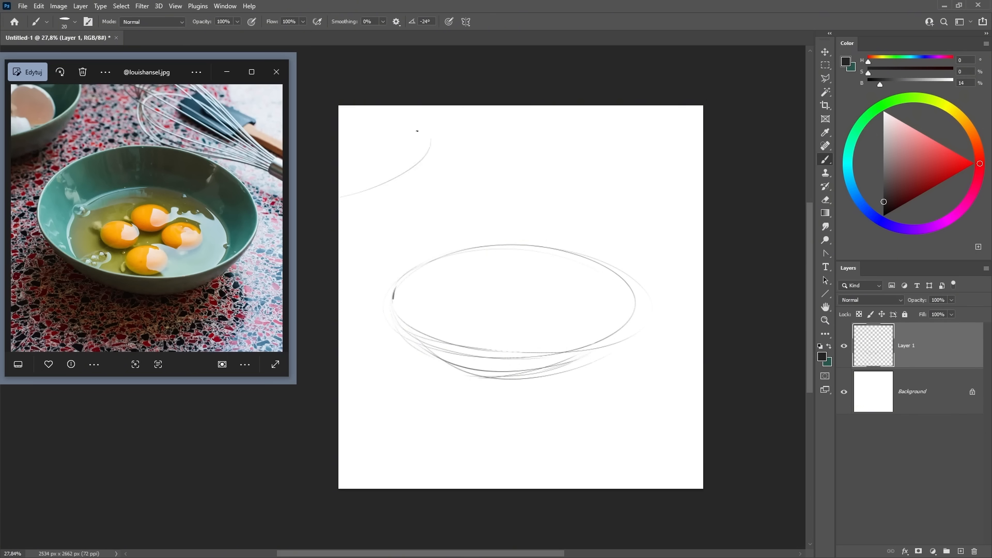
left_click_drag(468, 297, 594, 318)
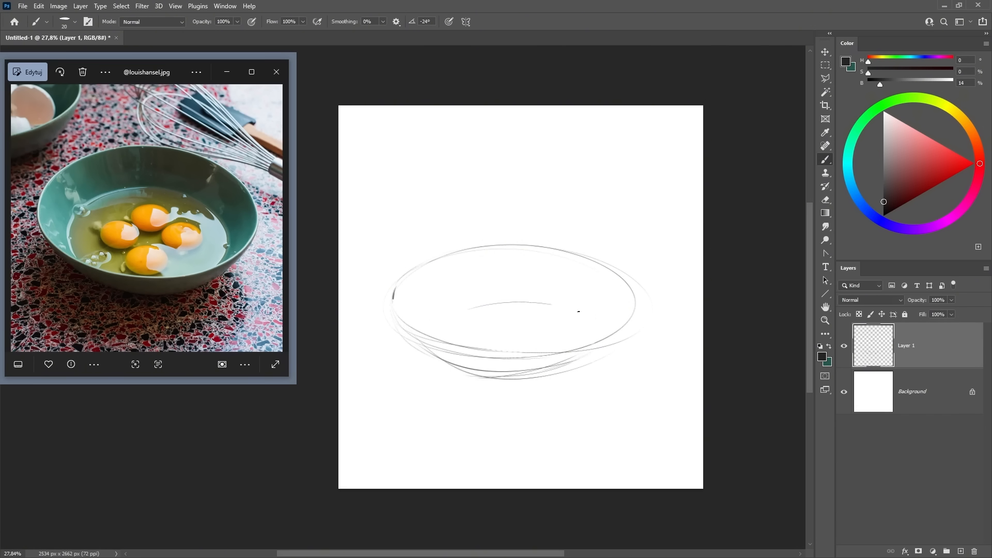
Step: Sketch the bowl's inner base ellipse and zoom out to review the whole drawing
left_click_drag(582, 311, 424, 332)
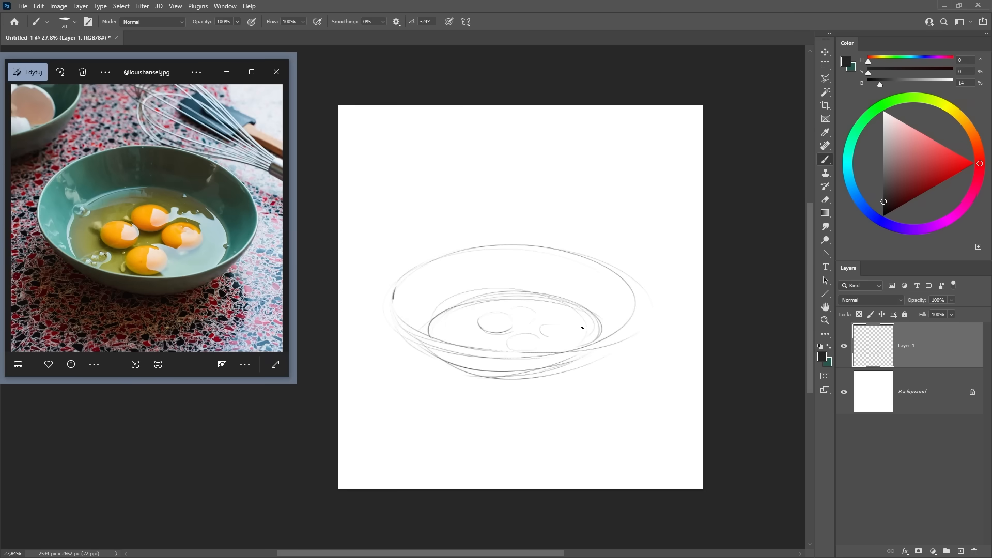
key("ctrl+t")
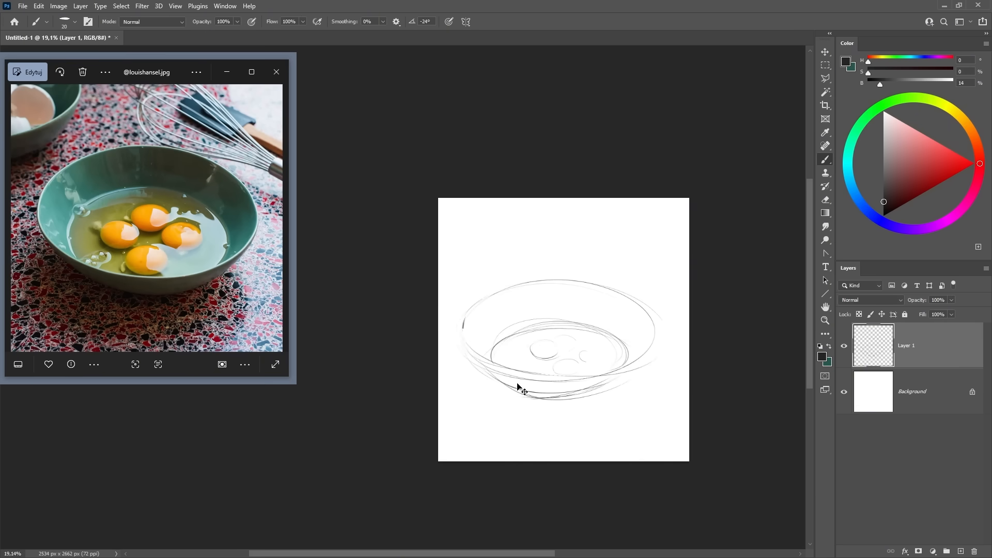
left_click_drag(949, 311, 931, 311)
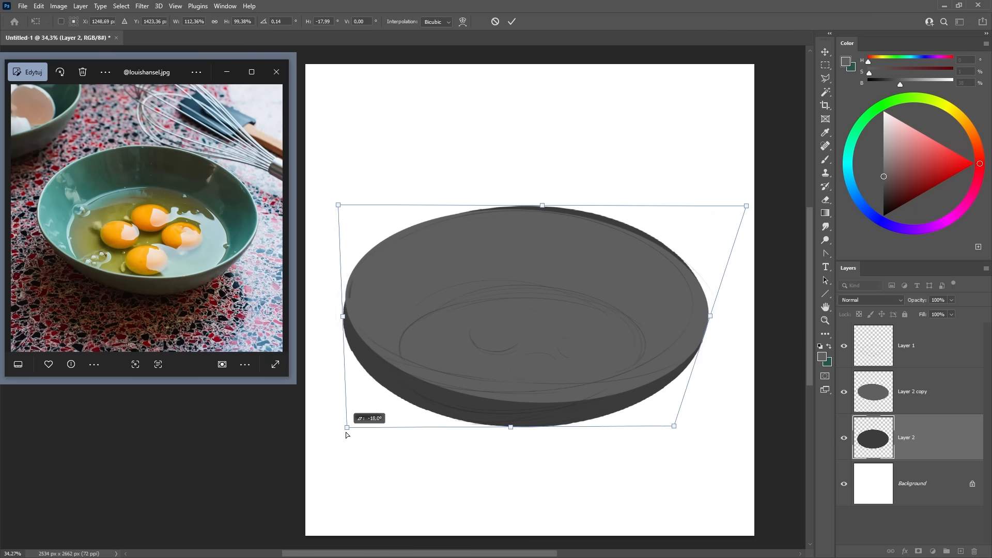
Step: Reshape the grey ellipse with a Perspective/Distort transform option
right_click(525, 310)
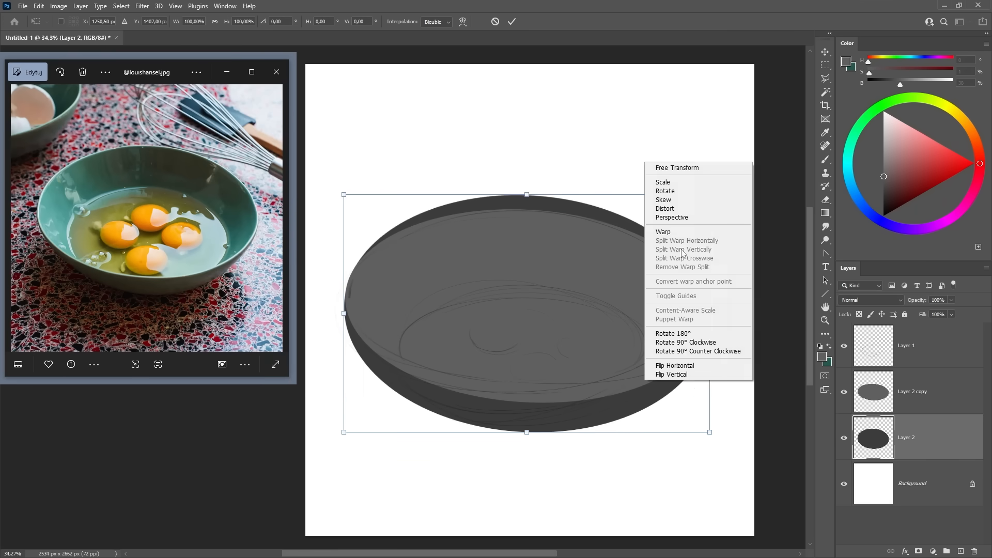
left_click(664, 231)
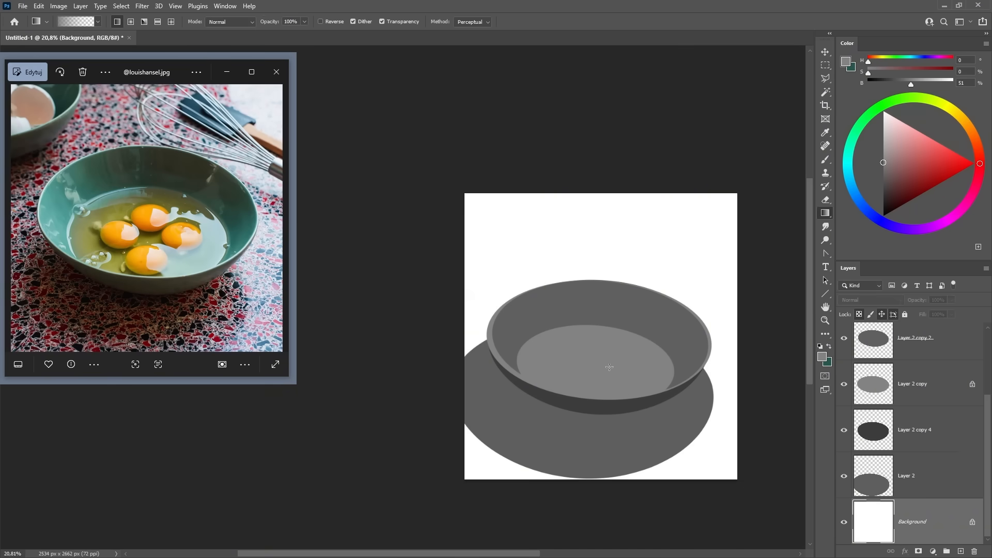
Step: Shade the background with a gradient and zoom out to view the whole canvas
left_click(825, 159)
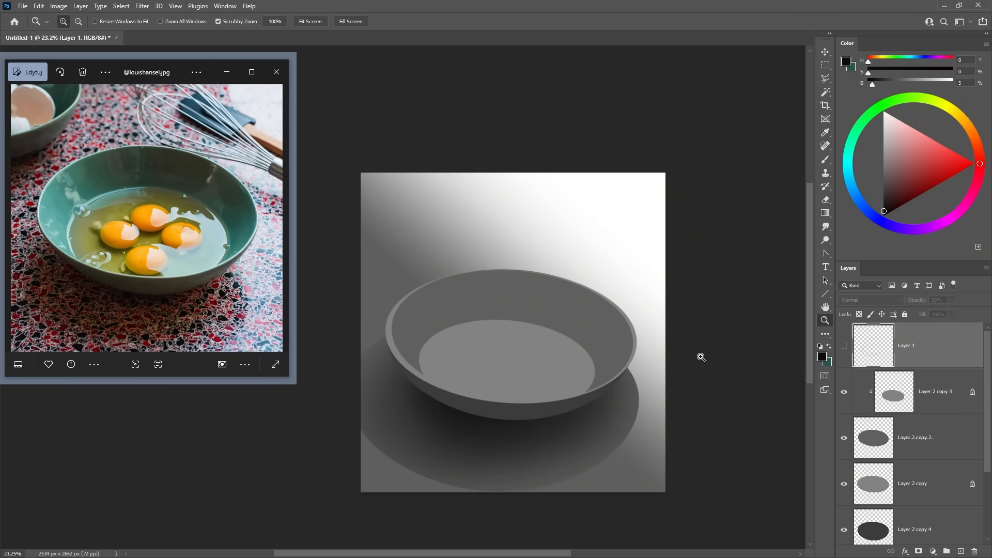
left_click(933, 390)
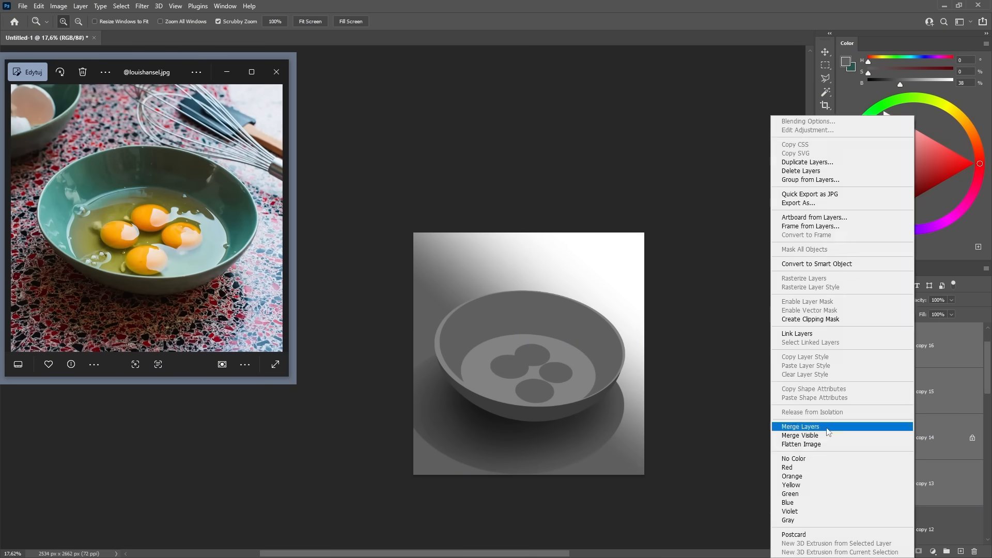
left_click(800, 426)
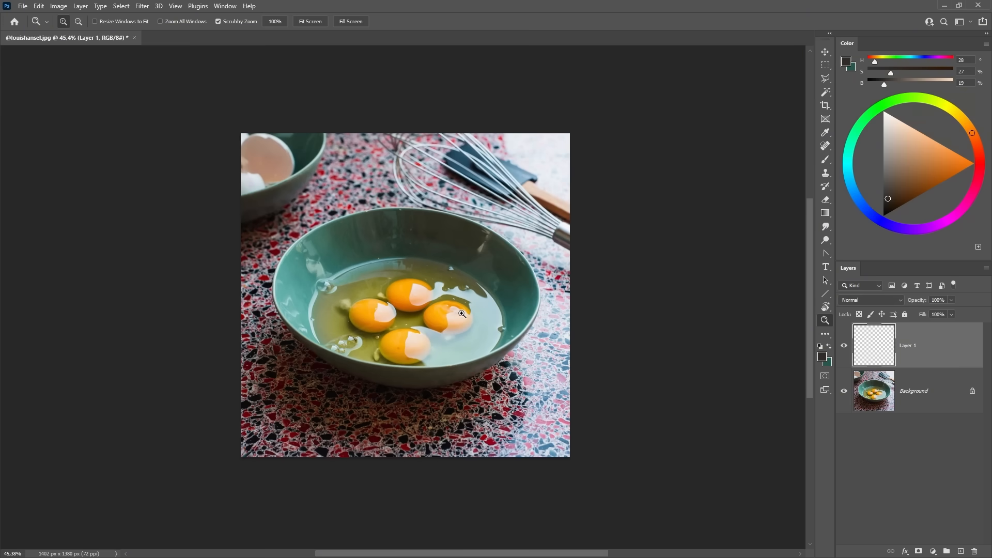
Step: Eyedrop colours from the photo — under the bowl, whisk metal, reddish counter — ending on a light warm orange
left_click_drag(462, 314, 457, 336)
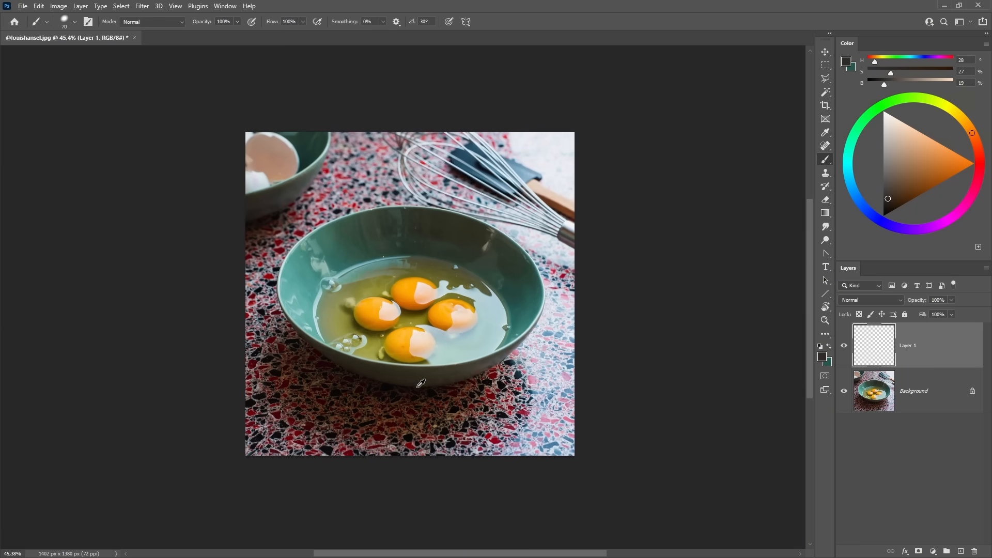
left_click(551, 240)
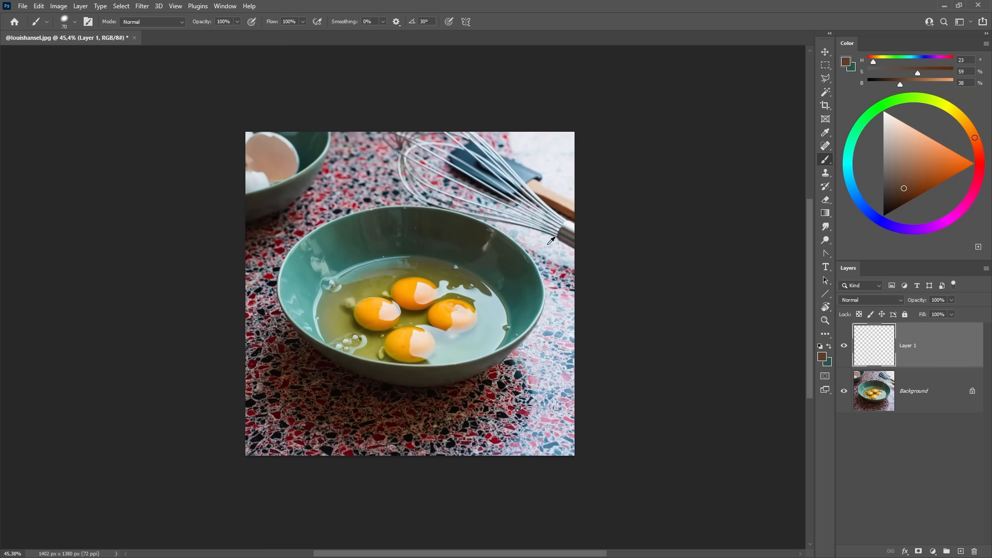
left_click(563, 256)
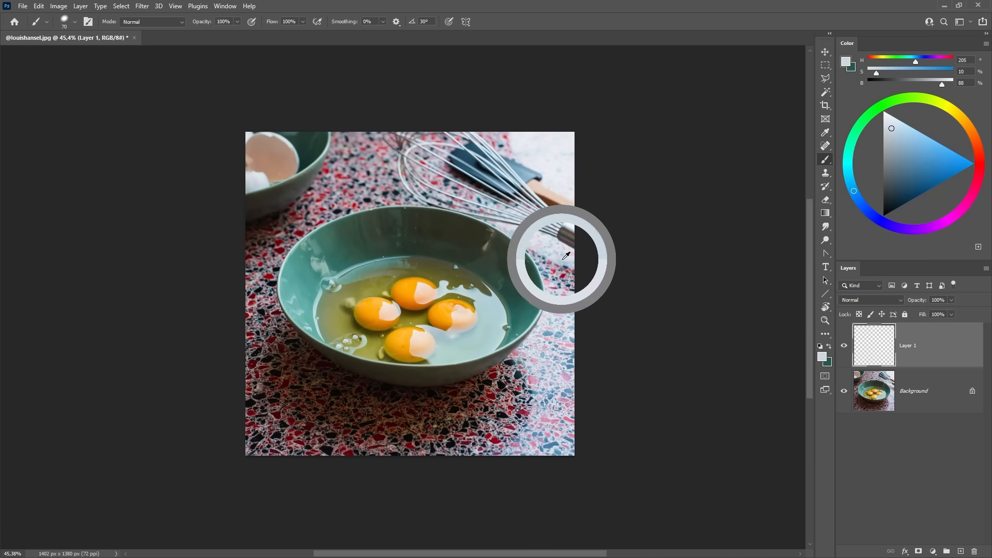
left_click(298, 390)
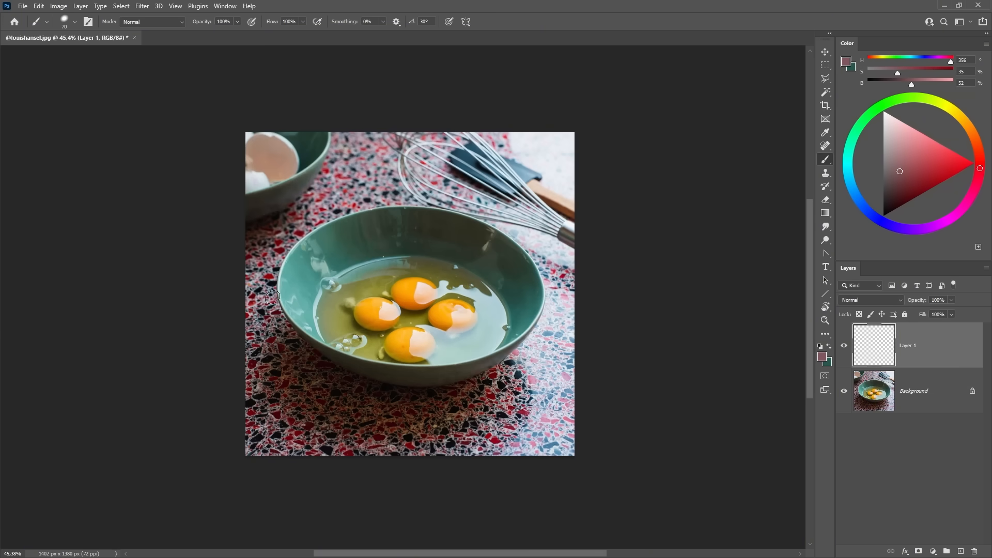
mouse_move(580, 310)
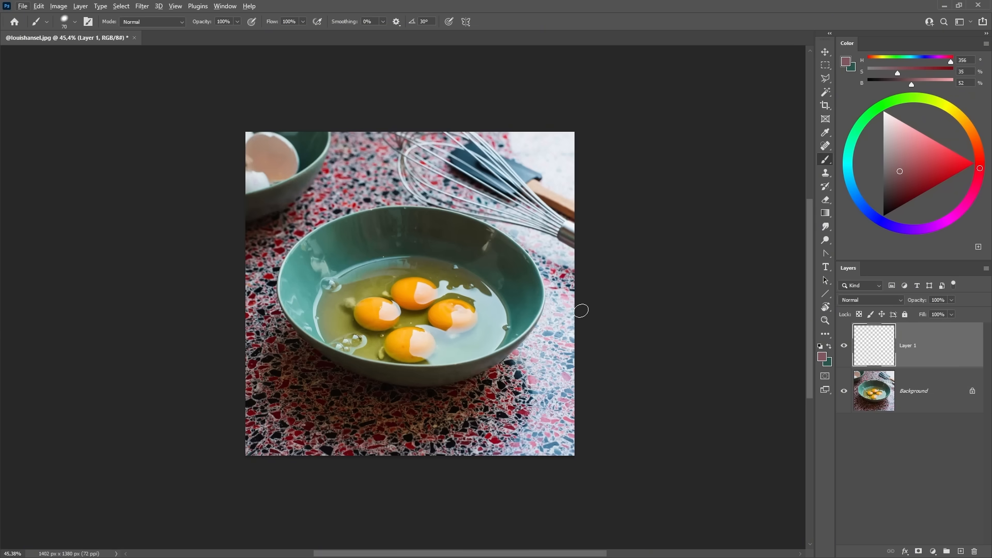
left_click(923, 168)
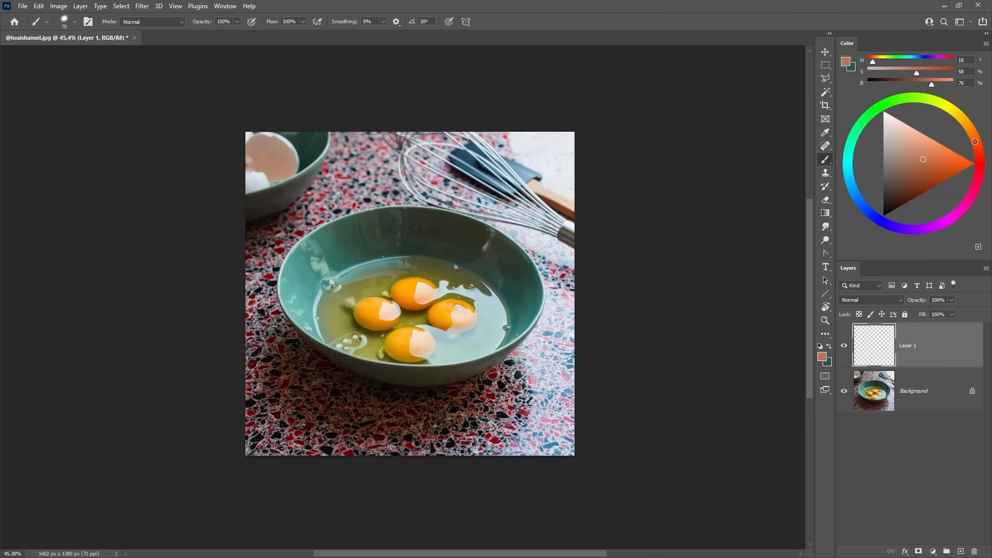
left_click(928, 153)
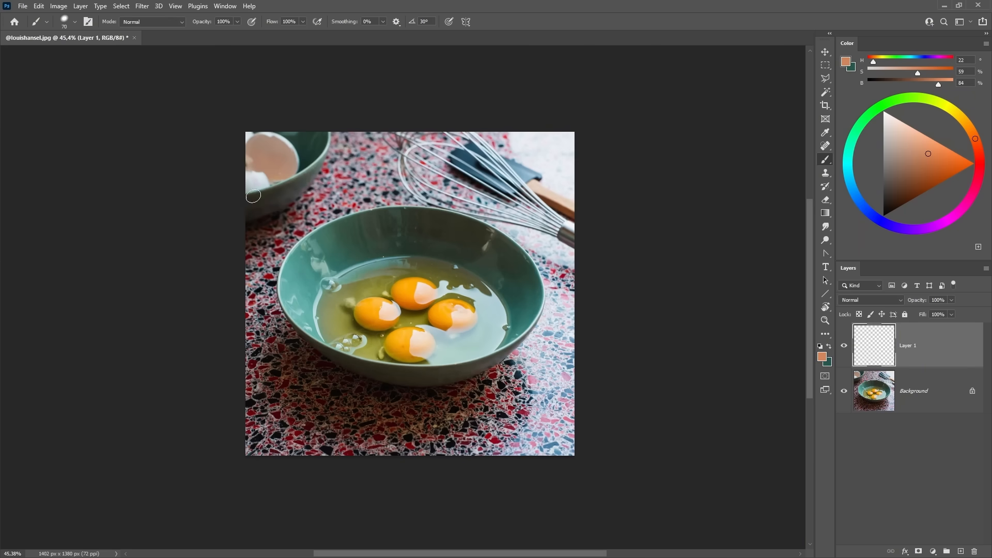
left_click_drag(252, 195, 280, 237)
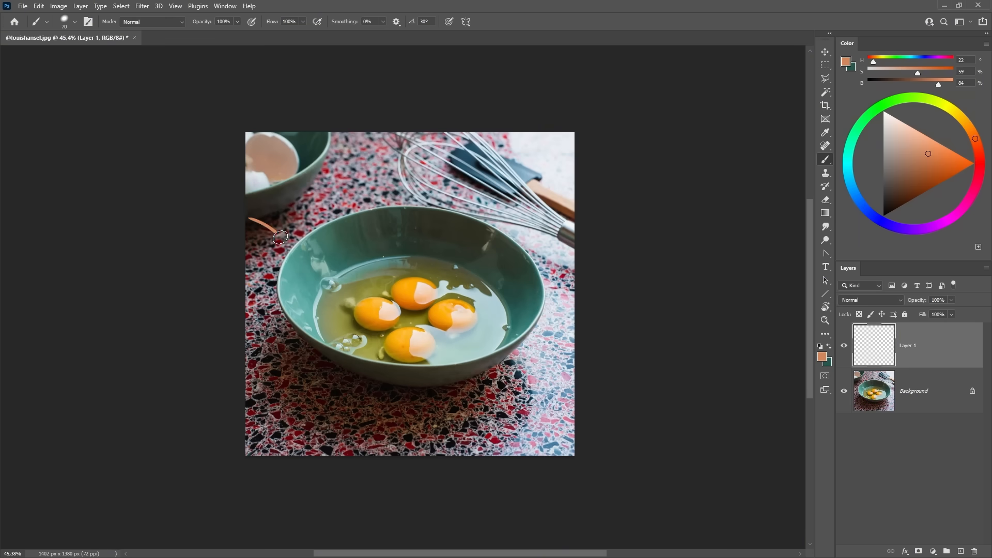
left_click_drag(278, 238, 258, 192)
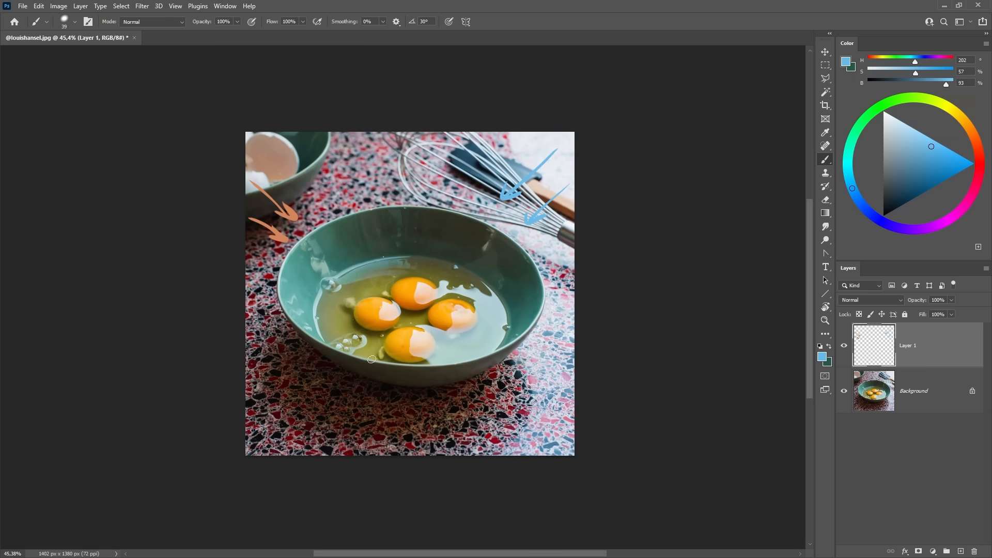
mouse_move(526, 280)
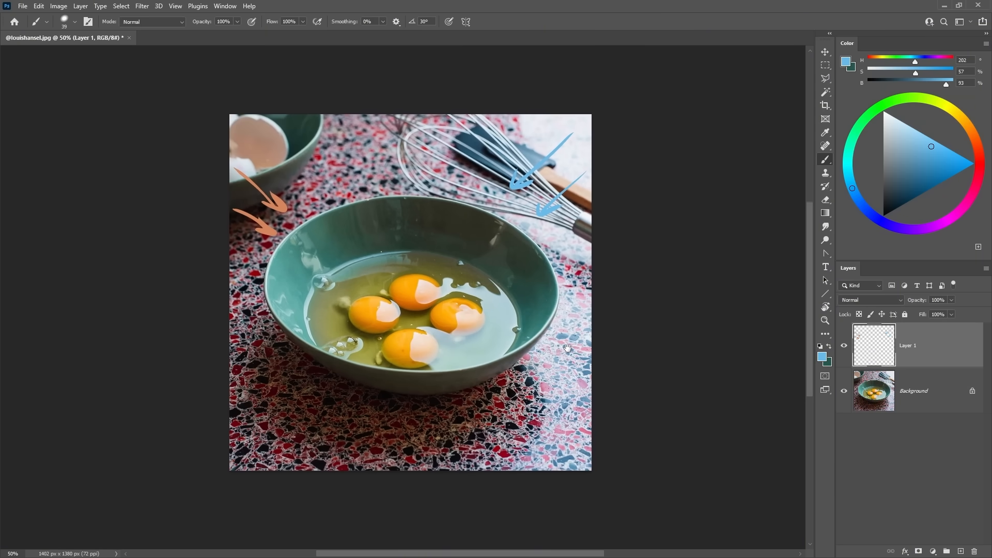
left_click_drag(567, 347, 574, 300)
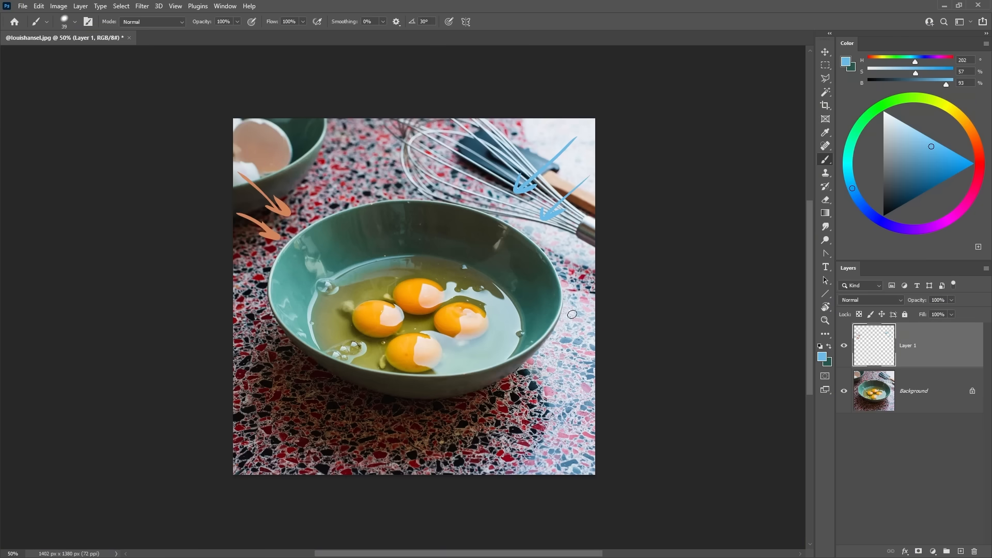
mouse_move(481, 446)
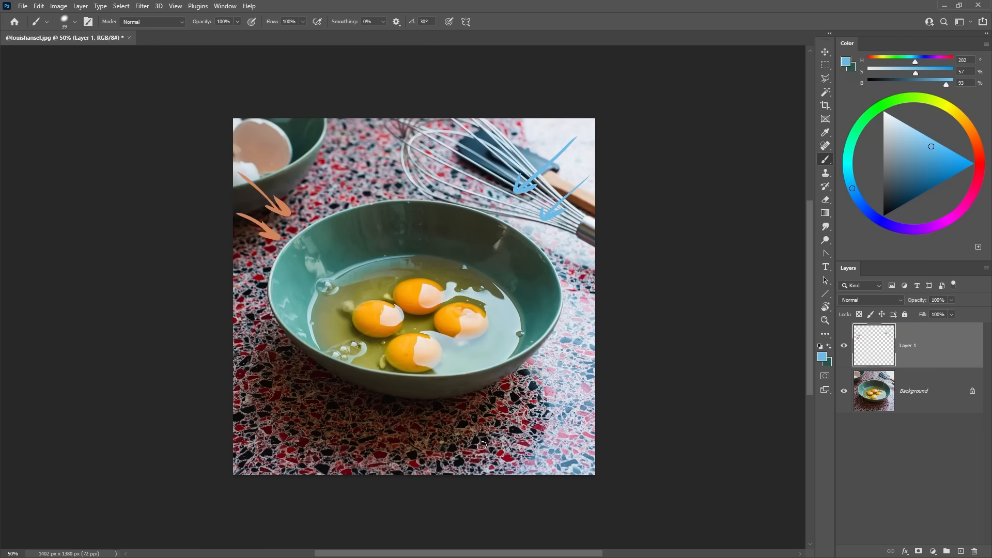
mouse_move(523, 435)
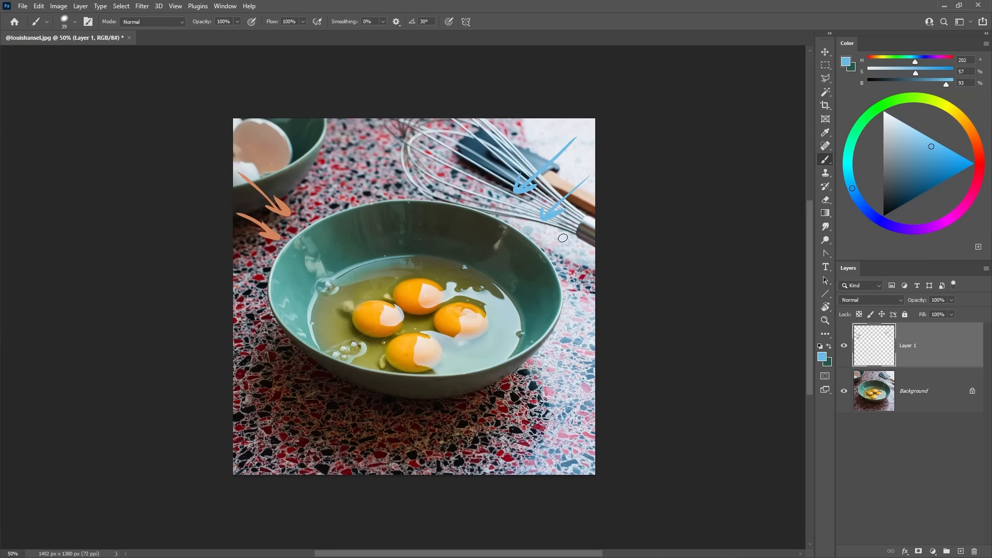
mouse_move(576, 355)
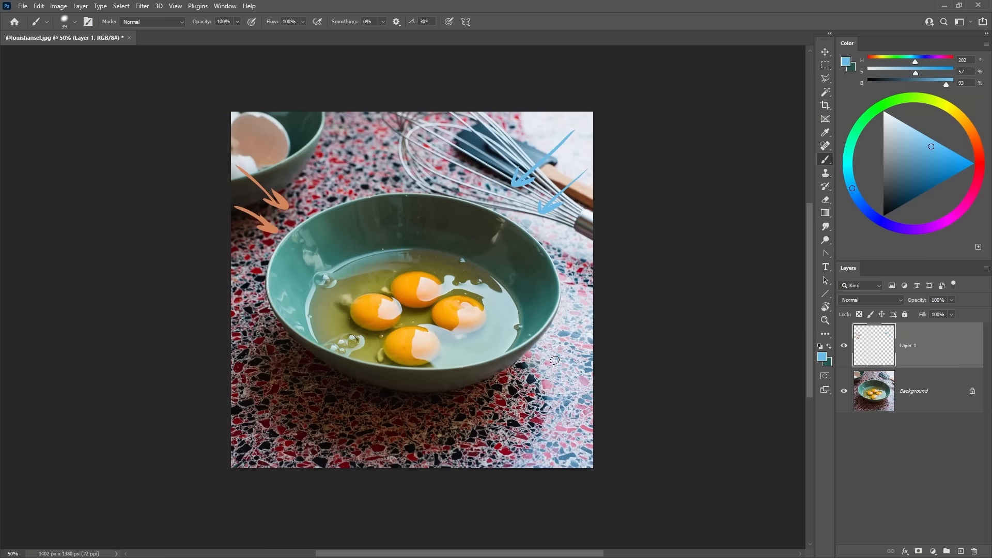
mouse_move(481, 407)
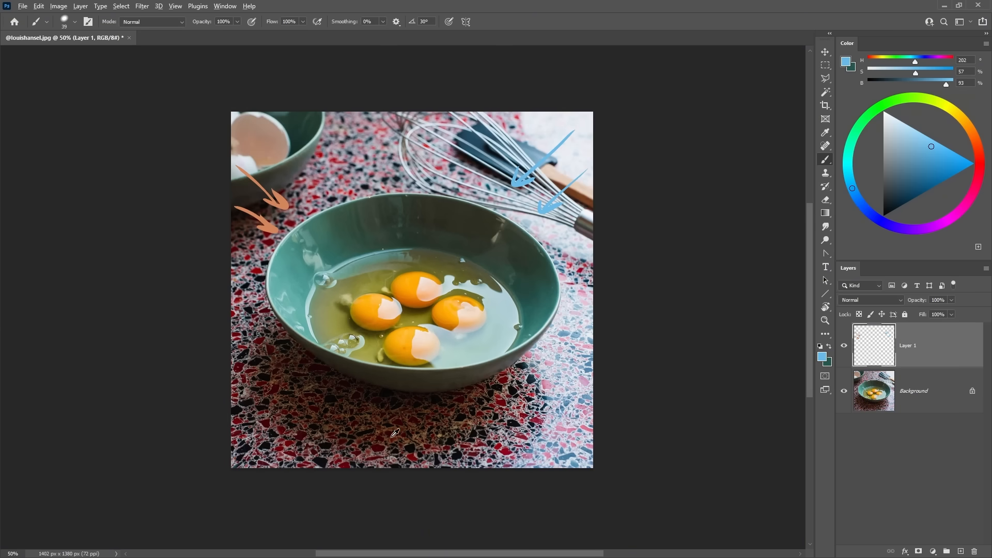
mouse_move(334, 447)
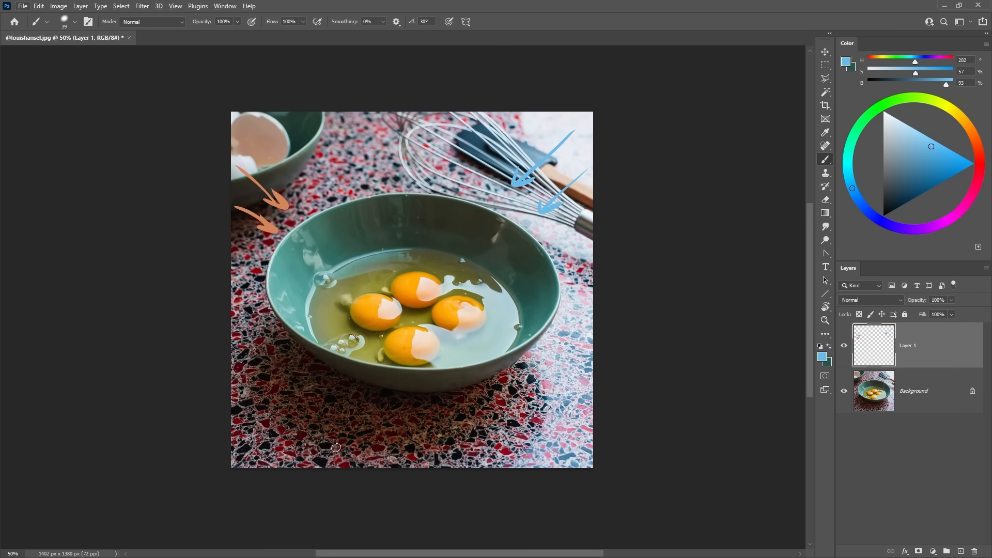
mouse_move(609, 244)
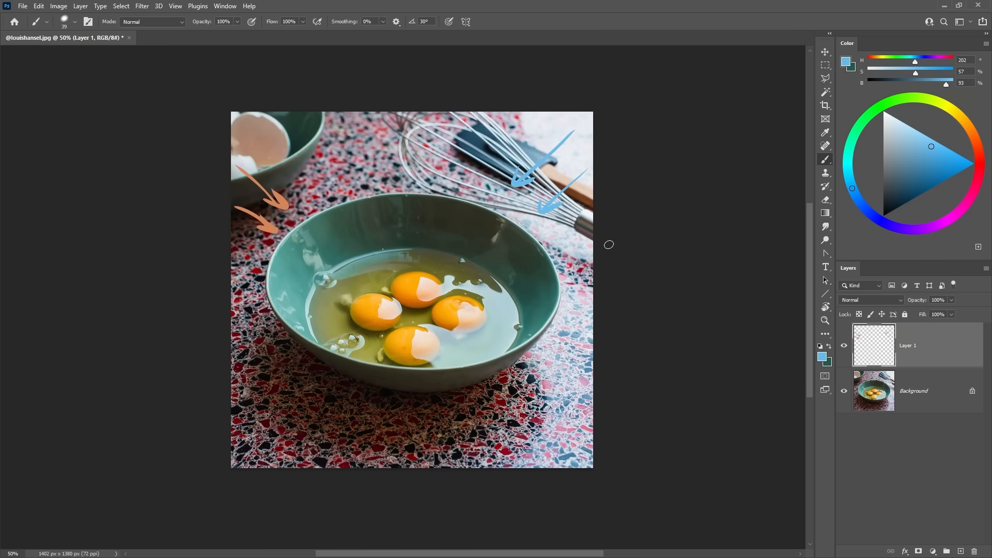
mouse_move(578, 306)
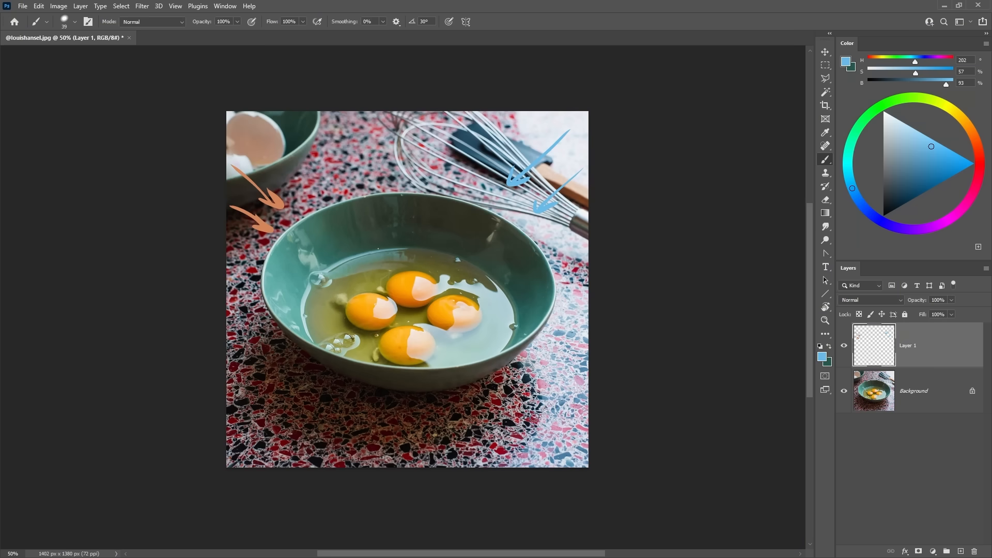
mouse_move(551, 397)
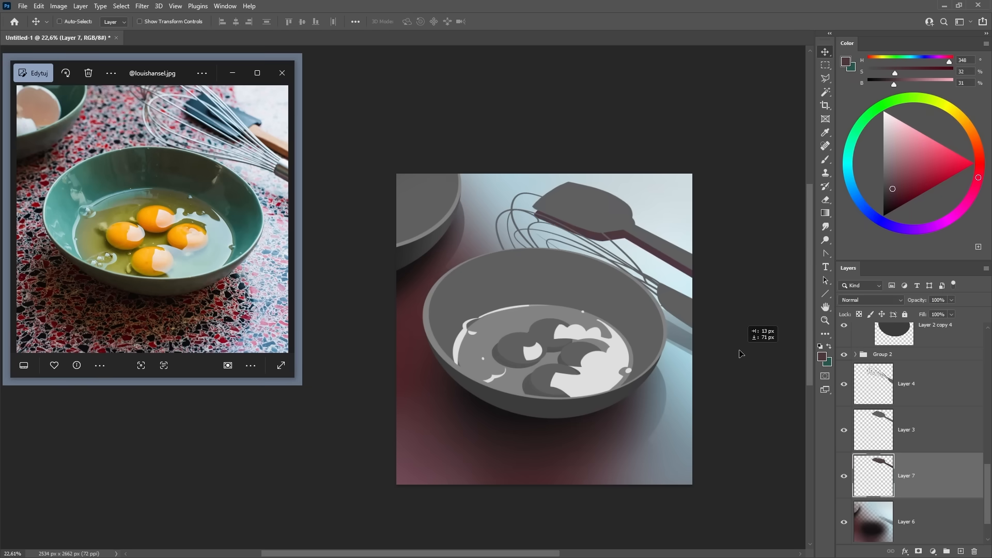
left_click(824, 158)
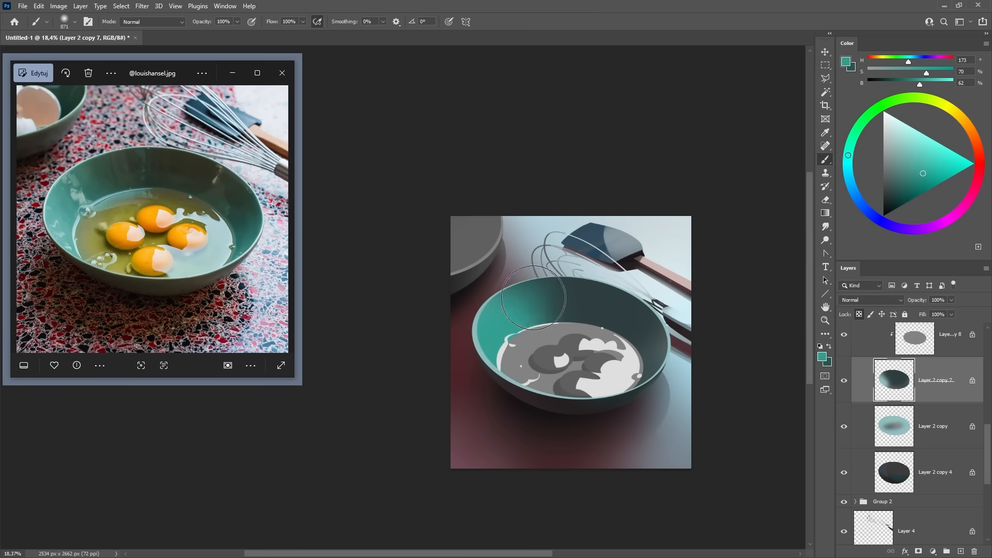
Step: Pick a warm hue and tint the egg liquid from brown toward golden yellow
left_click_drag(531, 298, 602, 303)
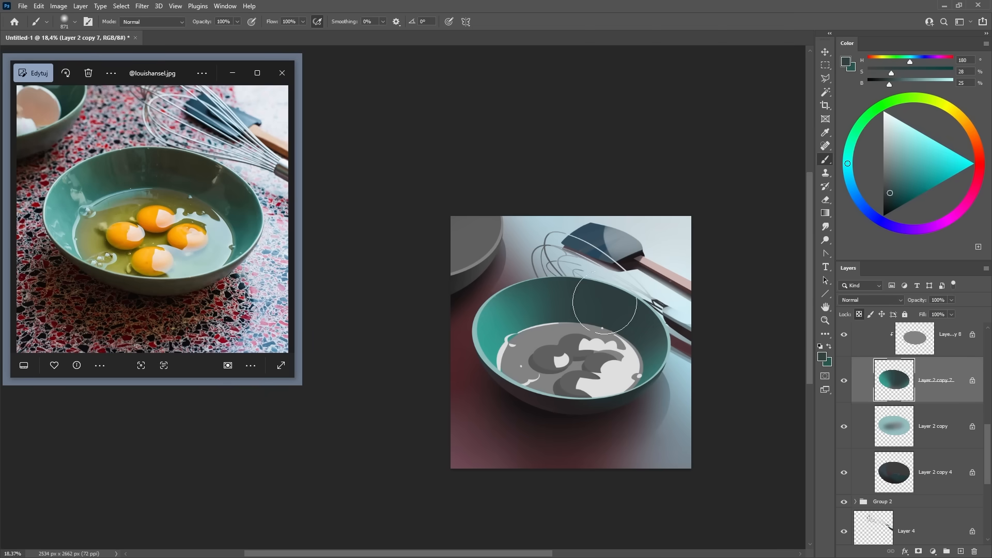
left_click_drag(601, 301, 530, 386)
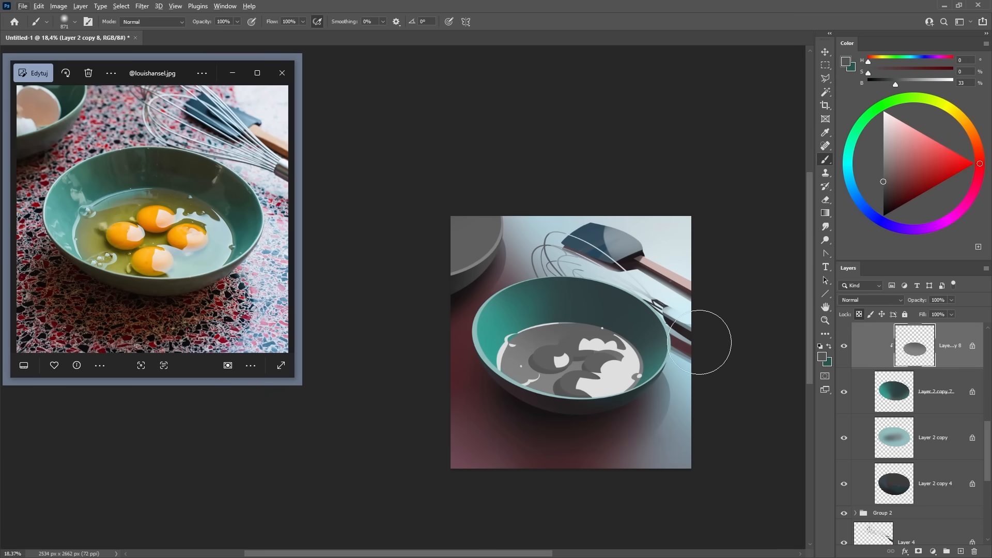
left_click_drag(689, 342, 614, 364)
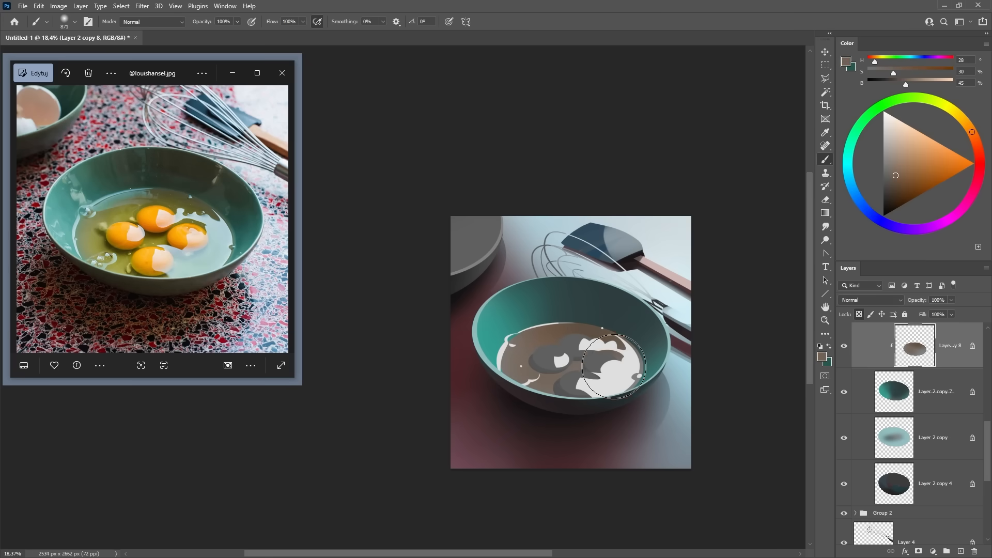
left_click_drag(614, 364, 557, 376)
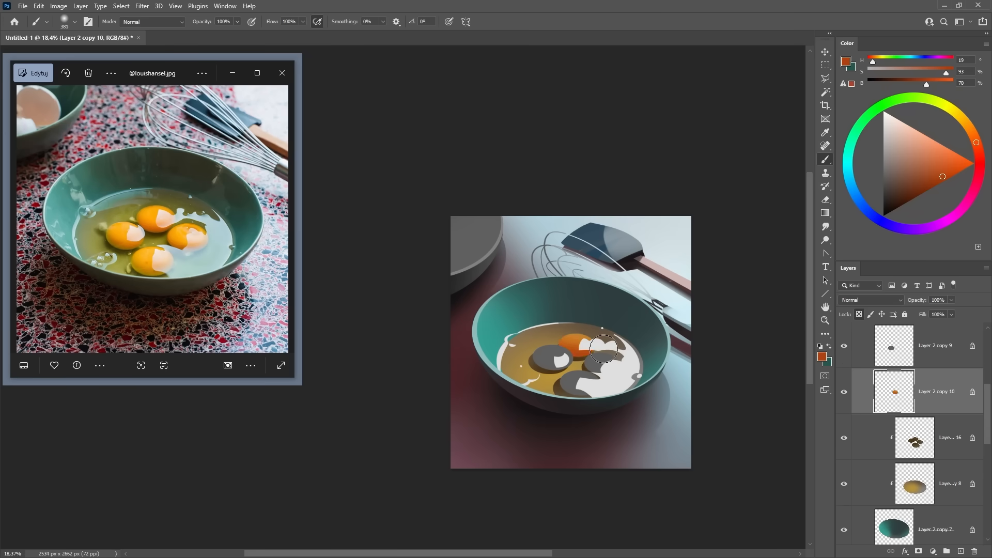
Step: Colour the remaining yolks orange, then shade the egg liquid near the bowl's back
left_click(936, 346)
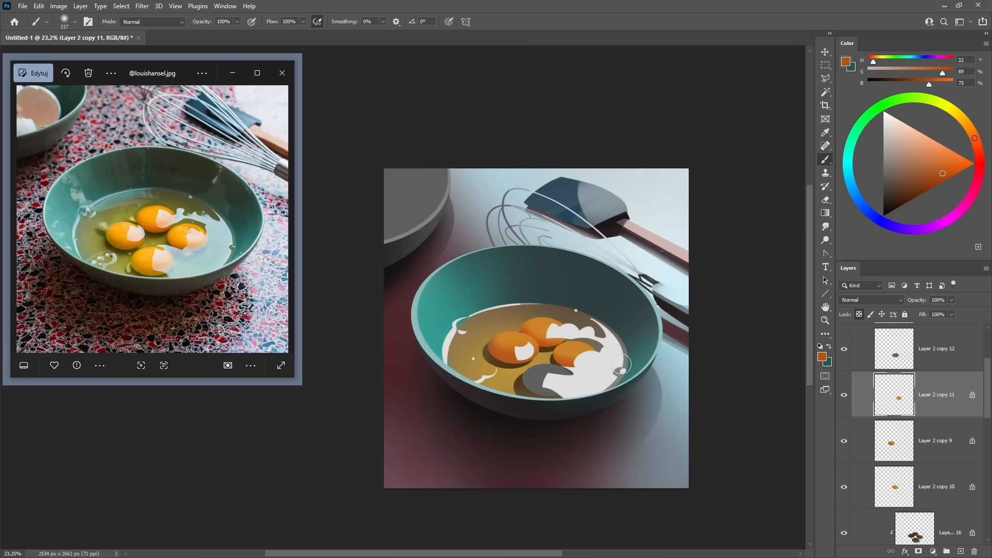
left_click(936, 349)
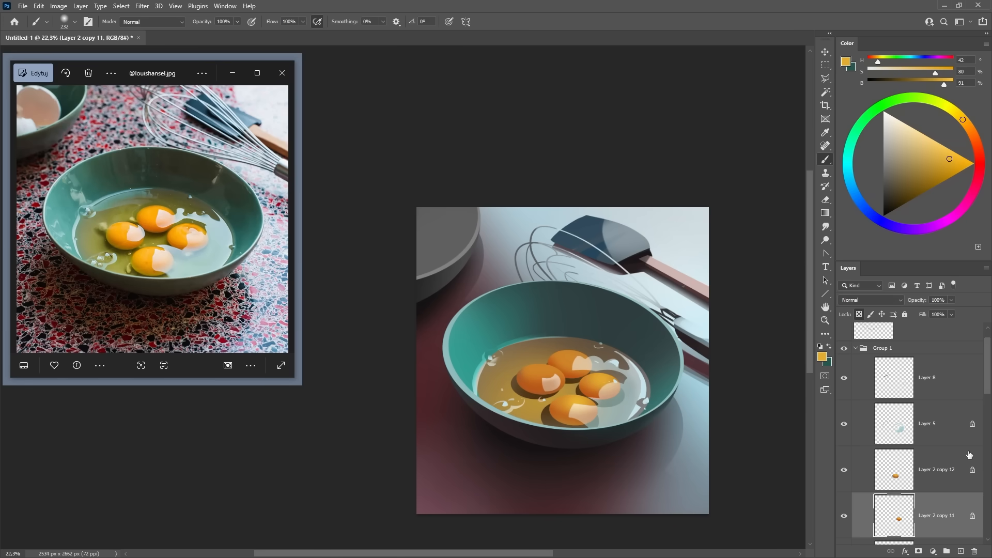
scroll("down", 3)
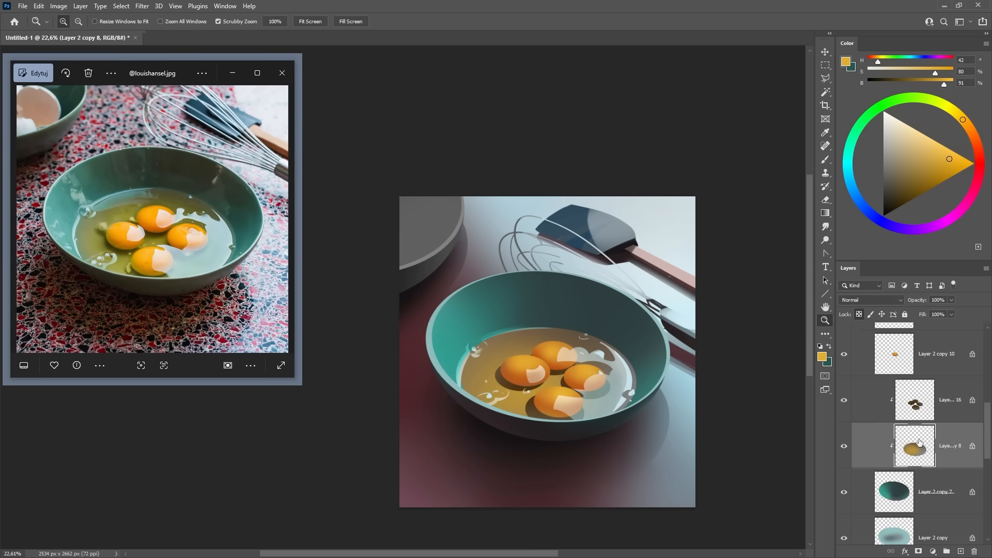
left_click(825, 92)
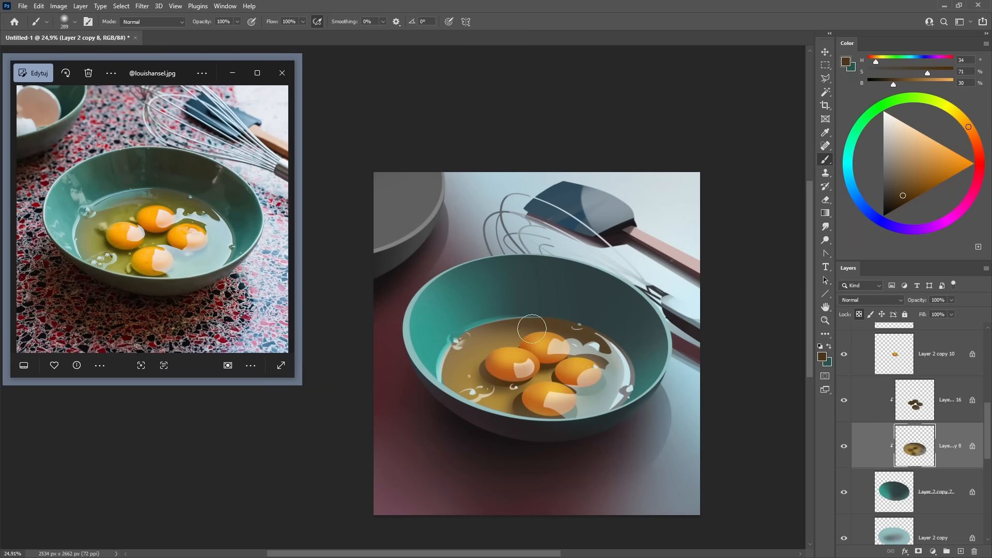
left_click_drag(531, 328, 454, 411)
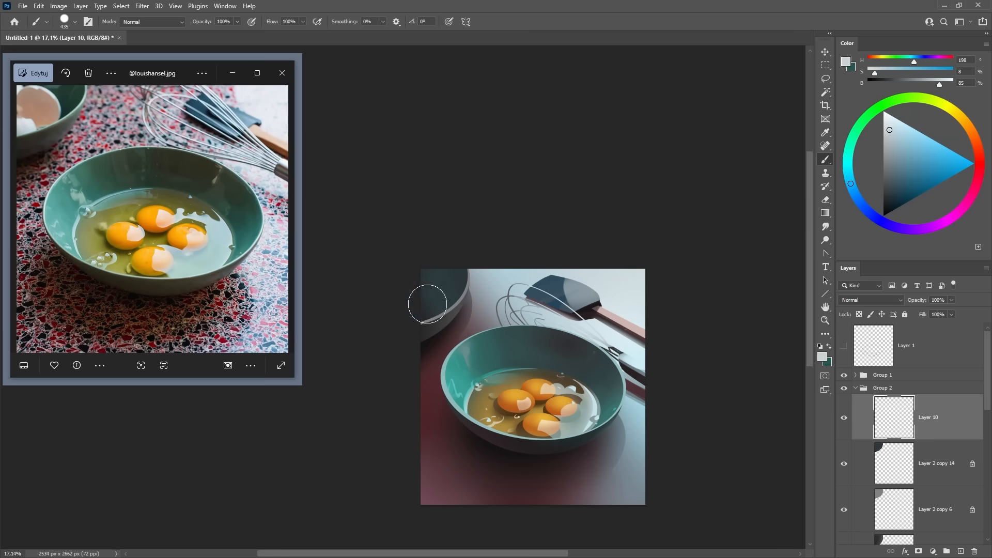
mouse_move(444, 292)
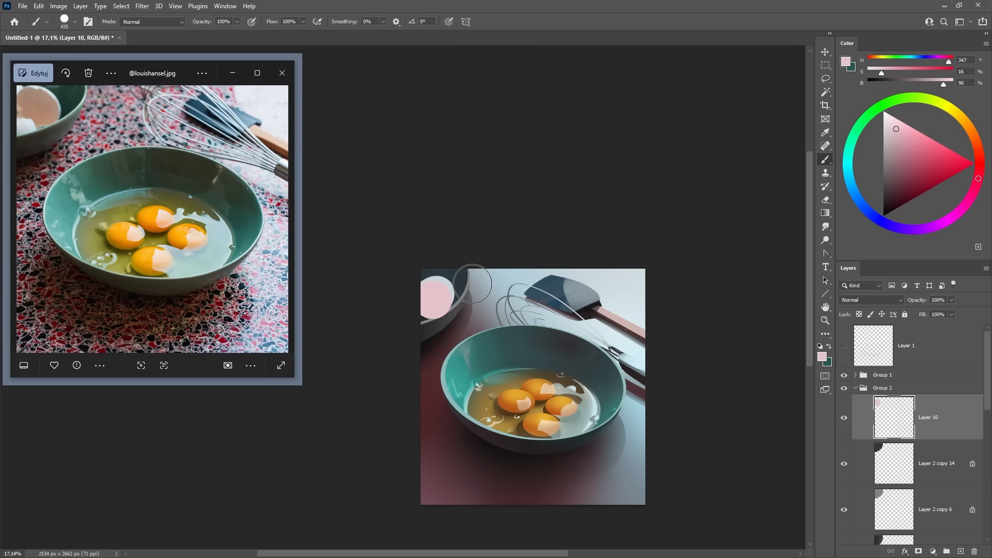
Step: Brush pale pink and beige tones to form the eggshell inside the top-left bowl
left_click_drag(472, 283, 436, 301)
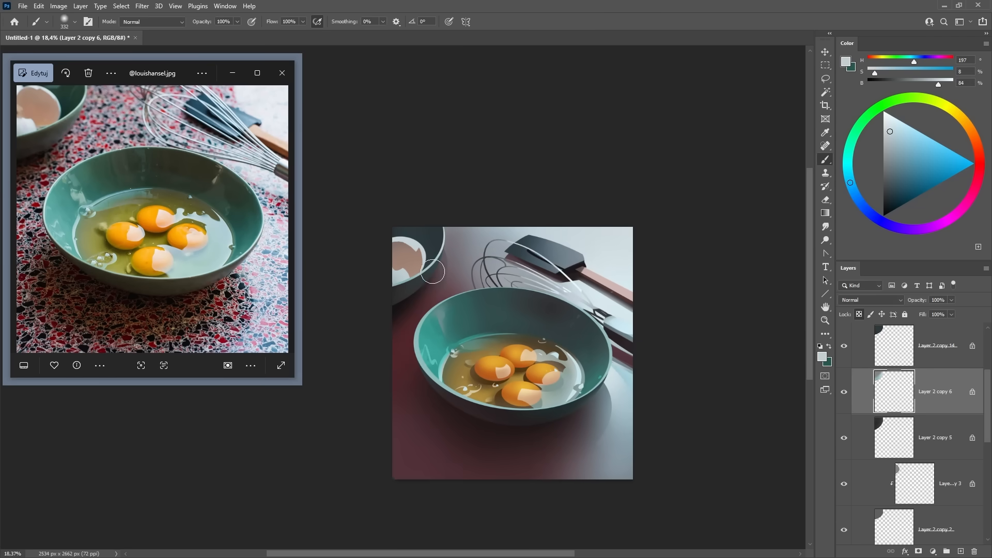
mouse_move(667, 394)
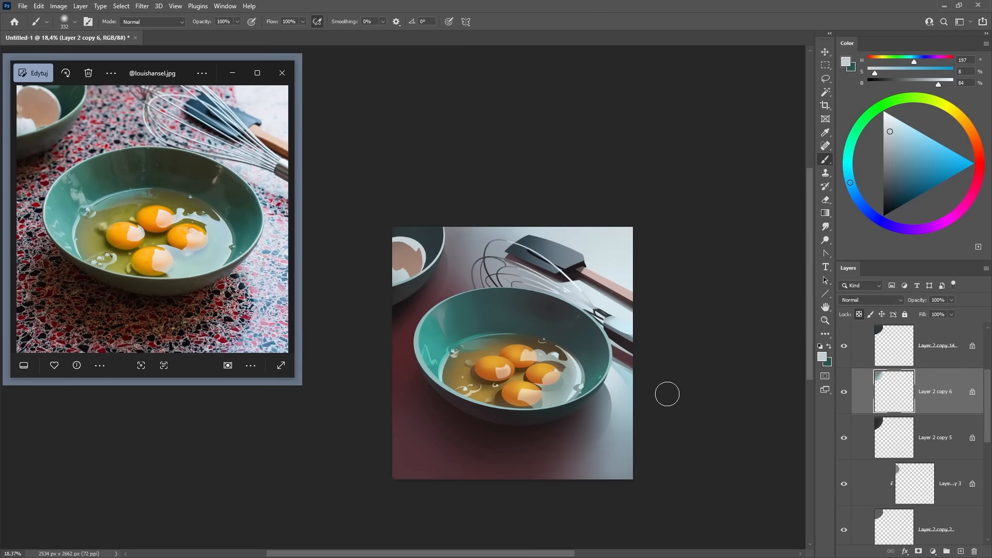
mouse_move(675, 388)
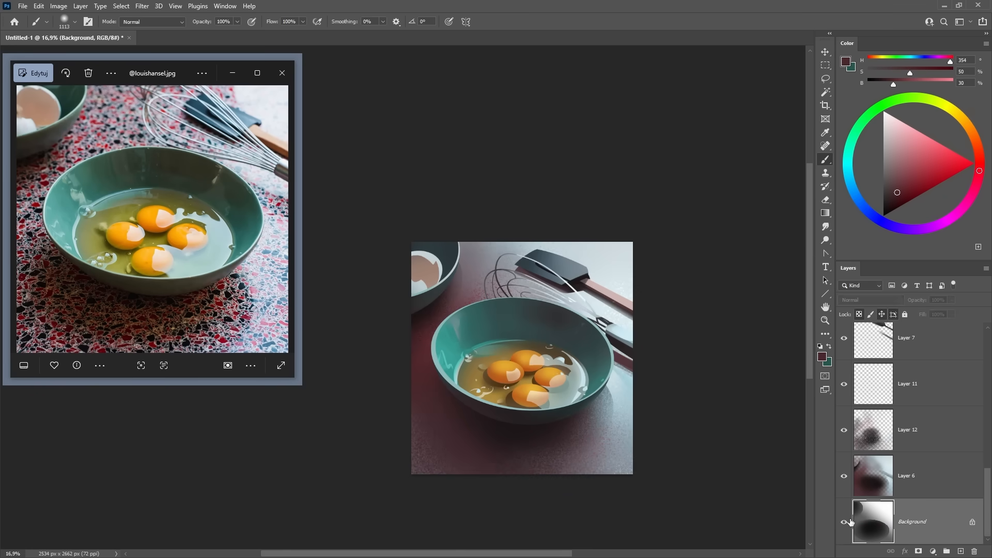
Step: Try Hue blending on the background copy, then settle on Vivid Light
left_click(873, 299)
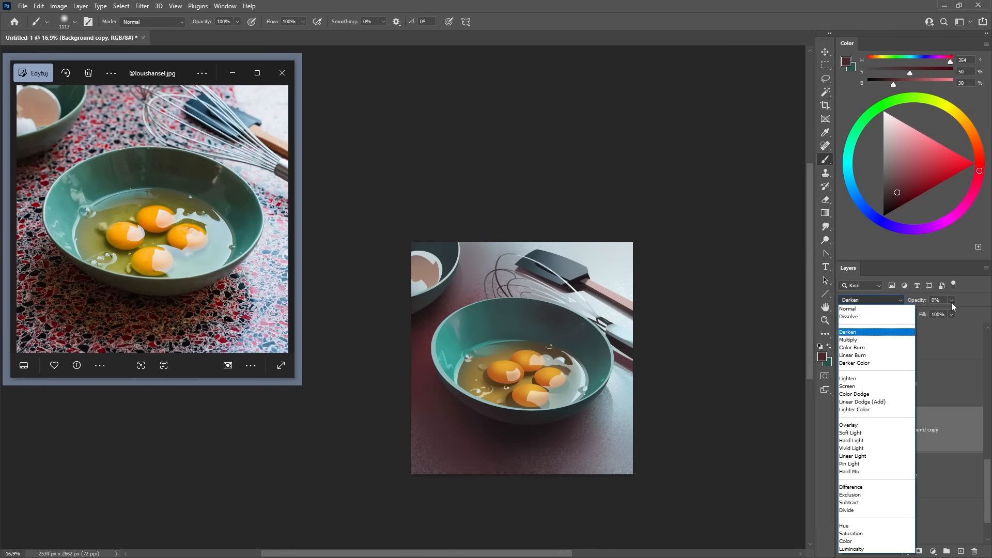
left_click(845, 525)
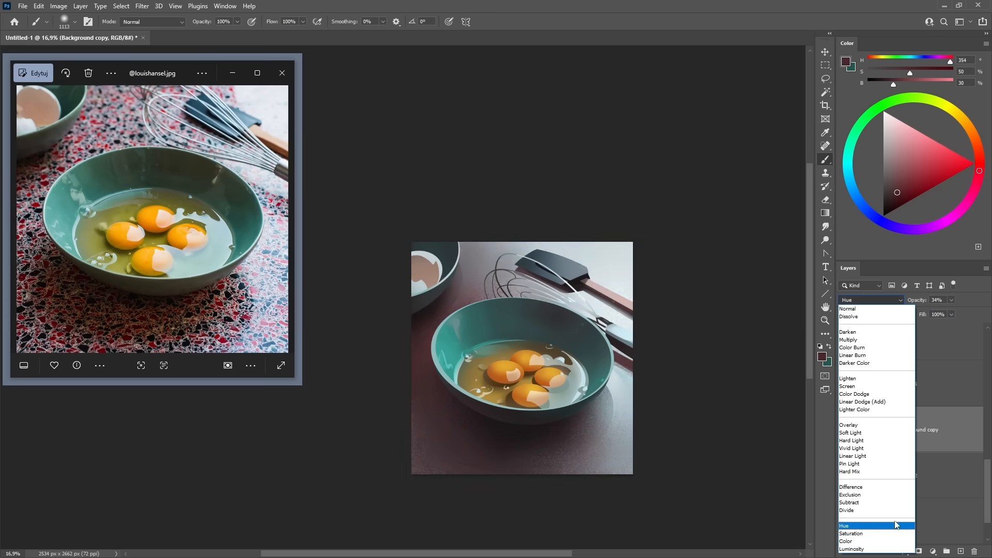
left_click(852, 448)
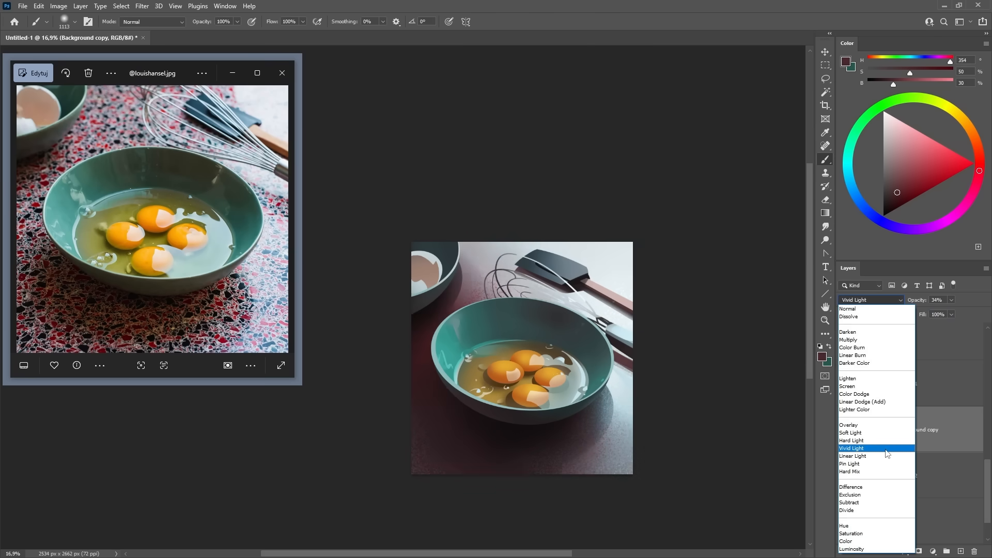
left_click(851, 441)
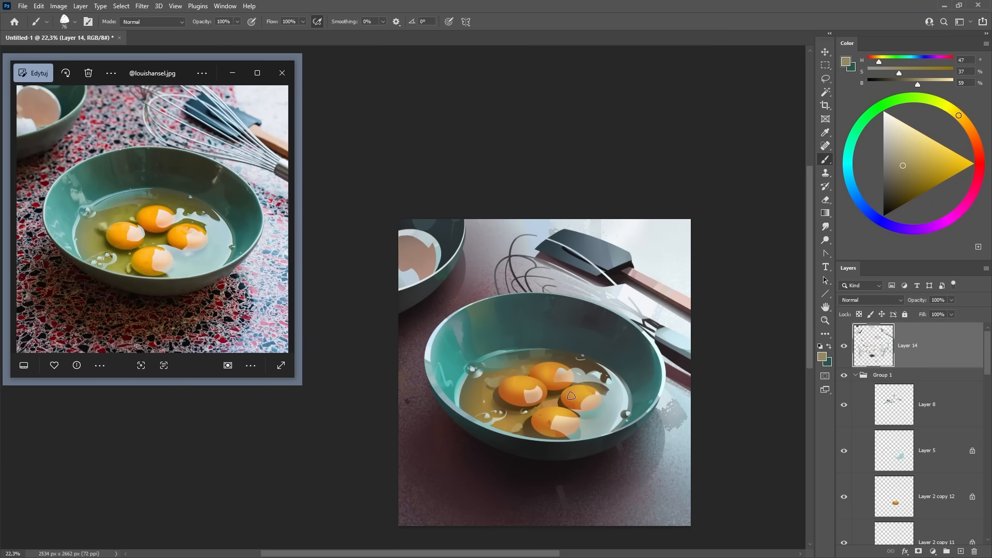
mouse_move(714, 283)
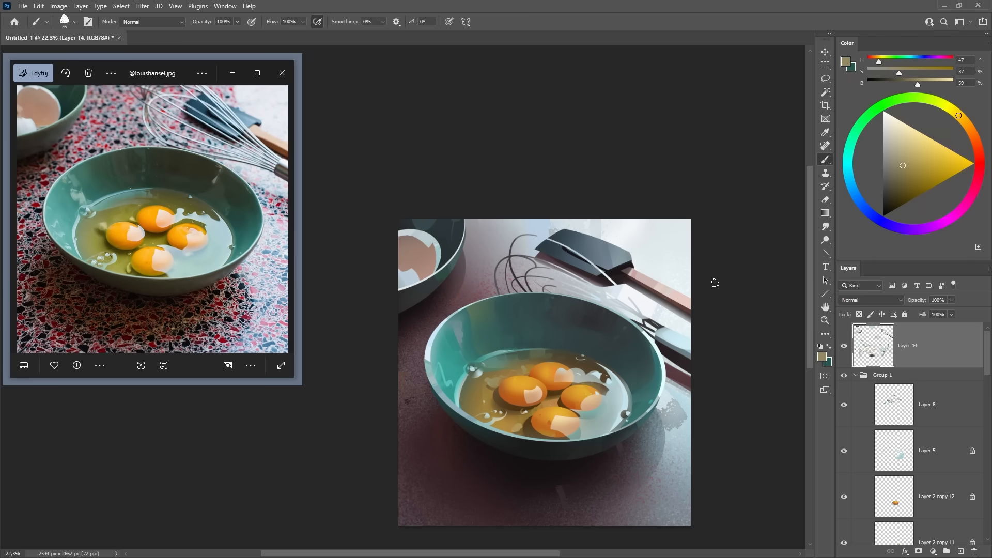